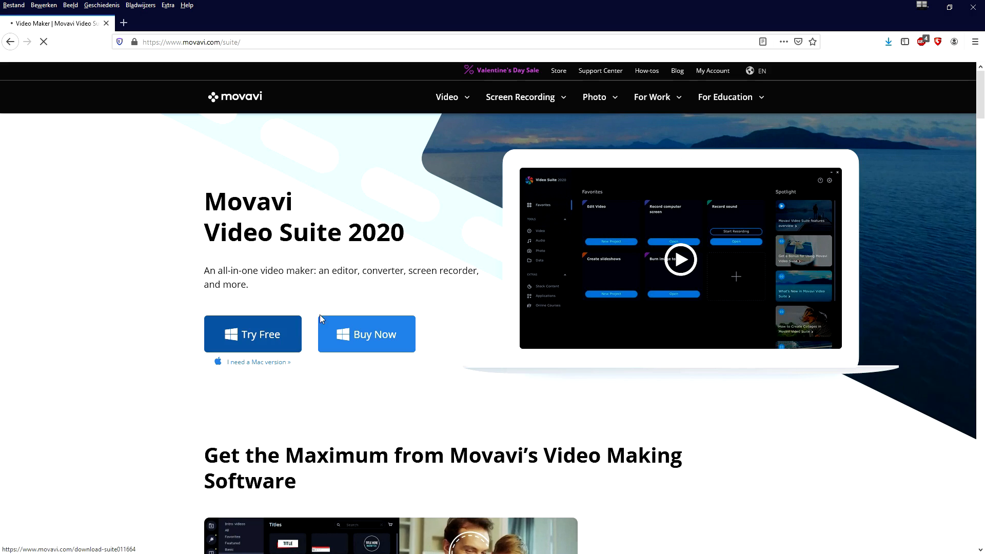
Step: Download the Movavi Video Suite 2020 free trial installer and save the file to disk
click(252, 333)
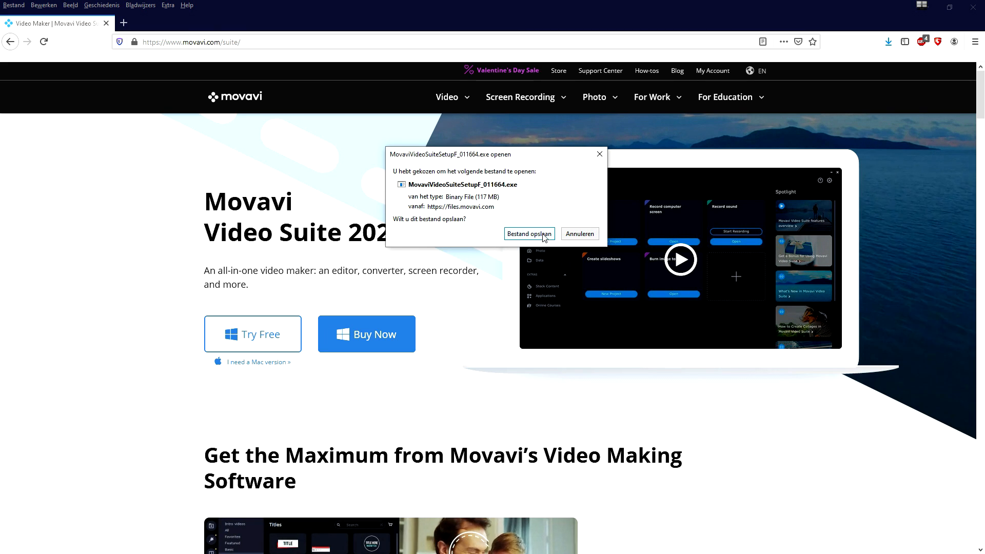
click(528, 234)
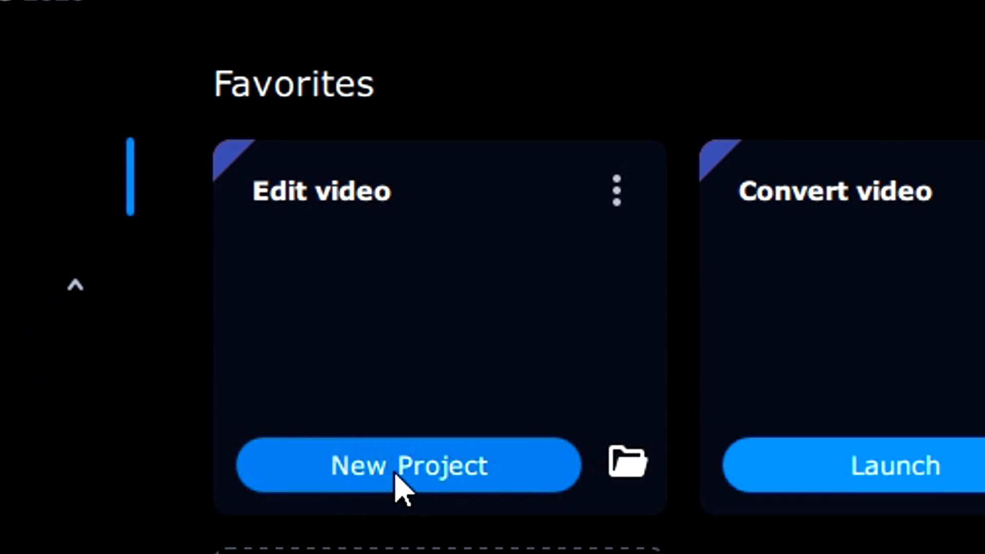
Step: Create a new project under Edit video to begin editing
click(408, 465)
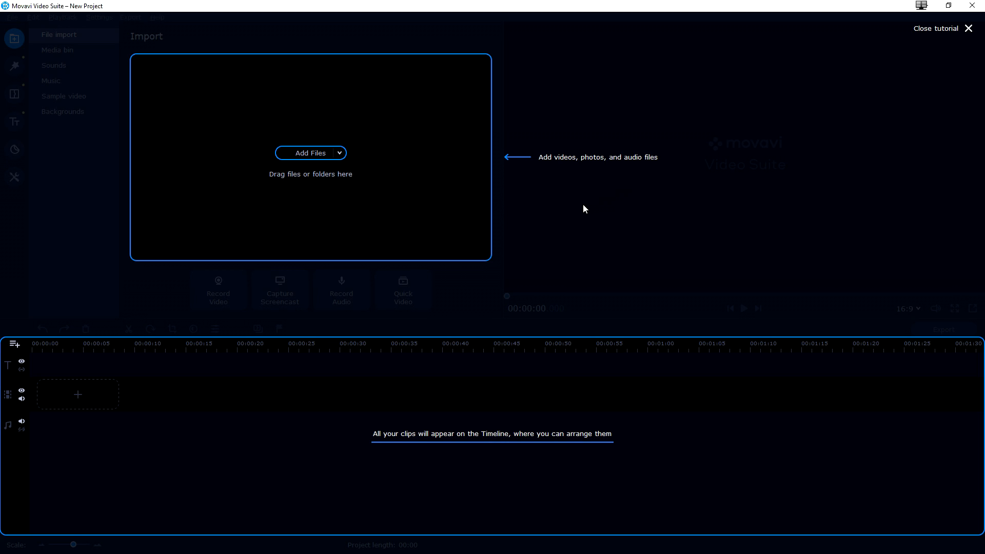
mouse_move(419, 338)
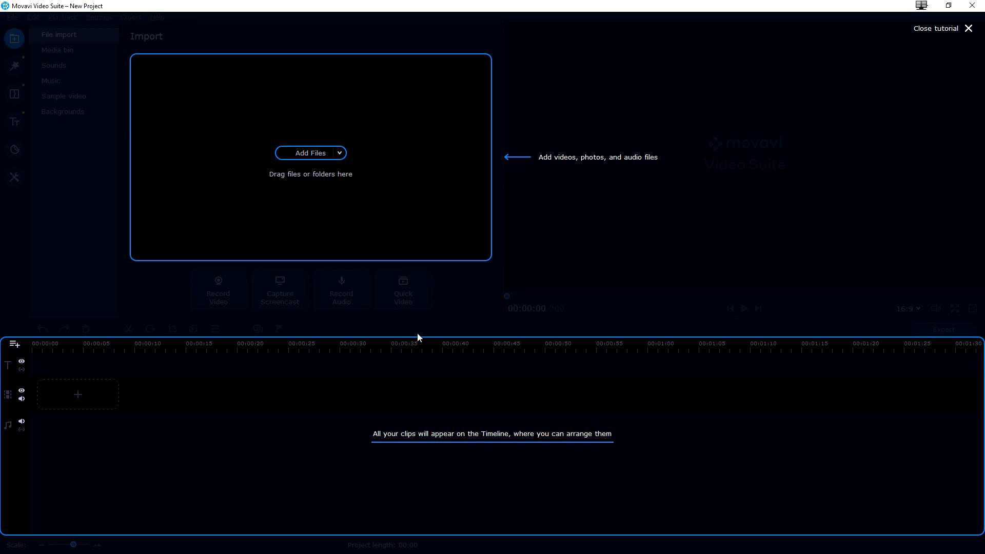
mouse_move(310, 153)
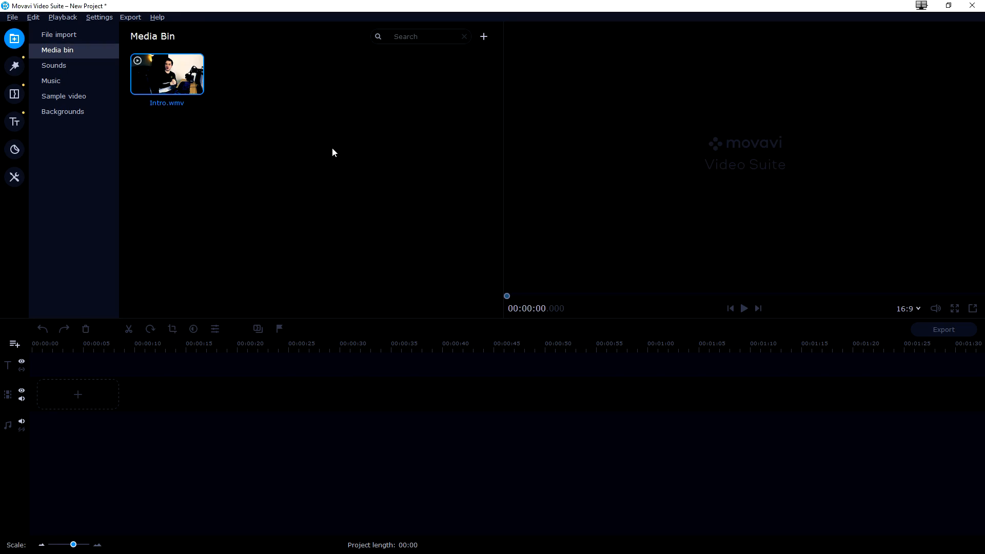
mouse_move(336, 143)
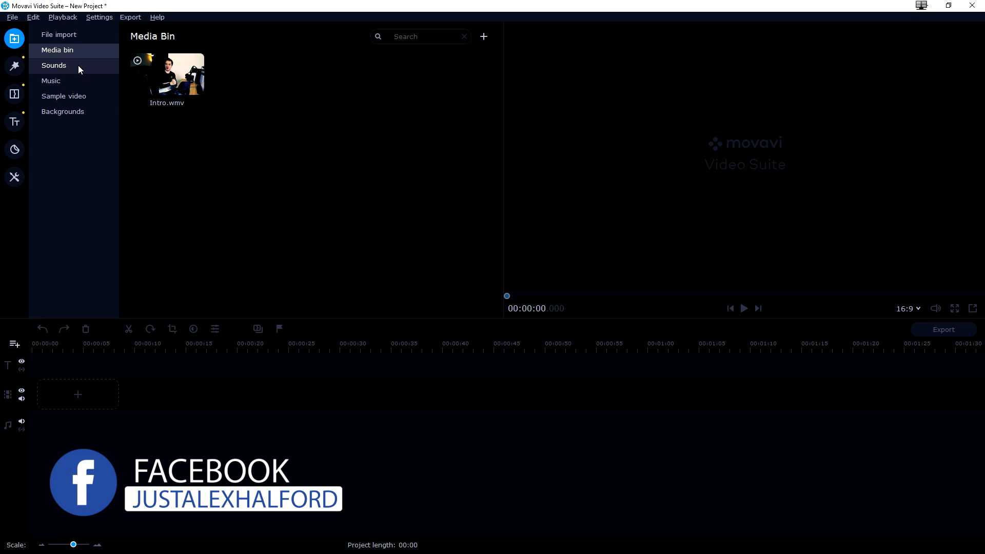
click(53, 65)
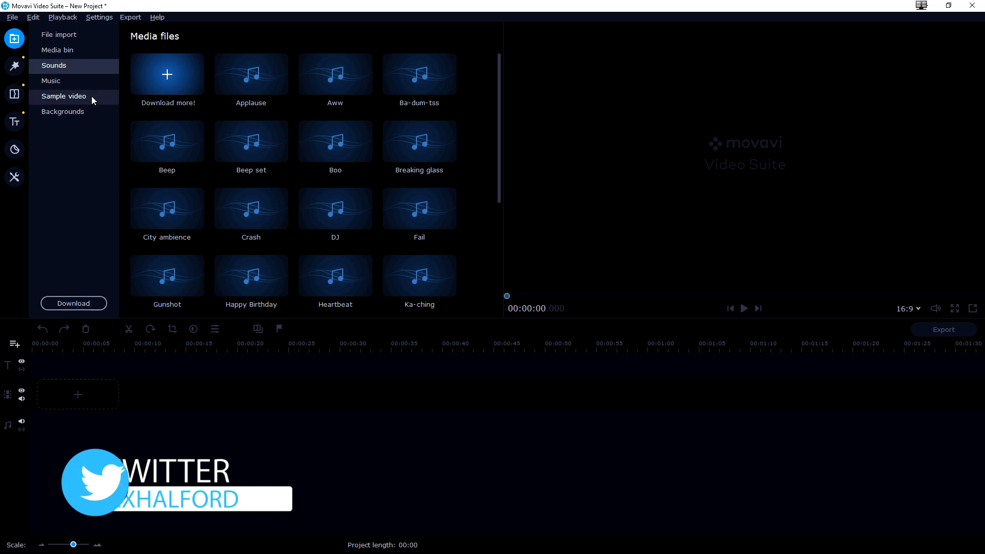
click(52, 80)
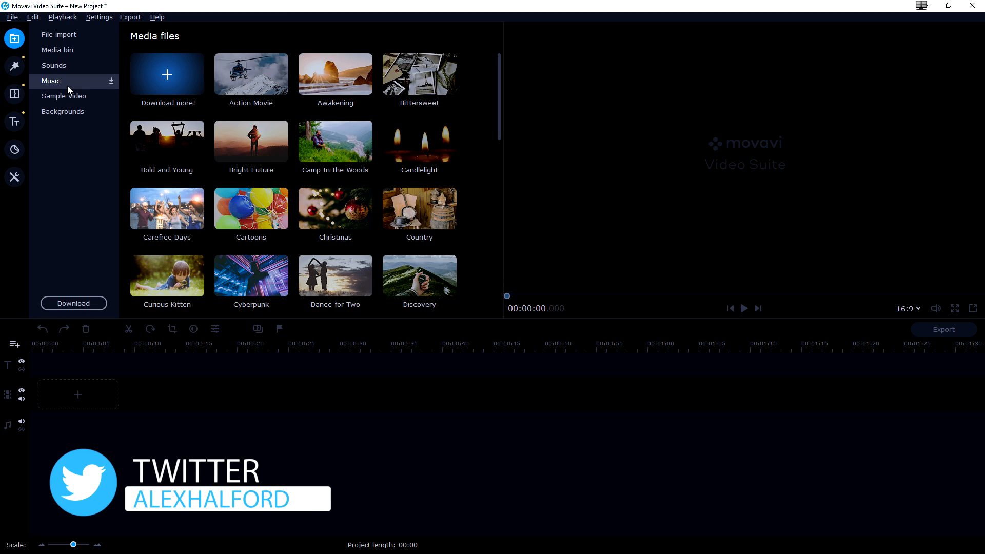
scroll(down, 3)
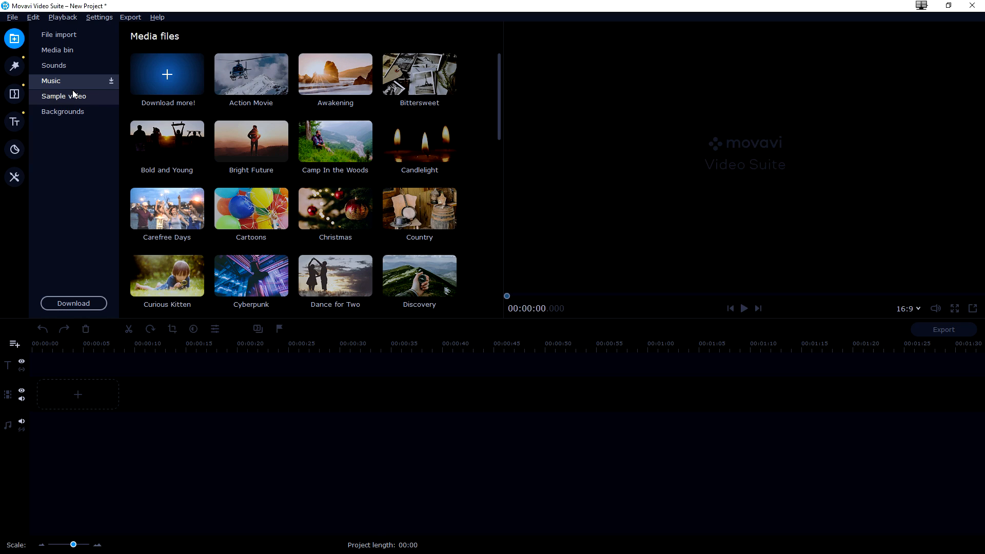
click(63, 96)
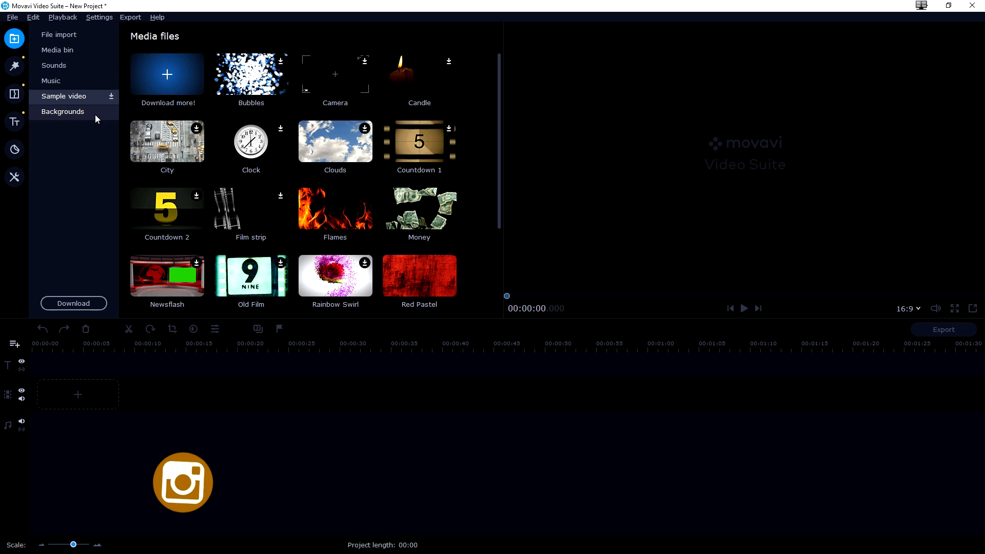
click(63, 112)
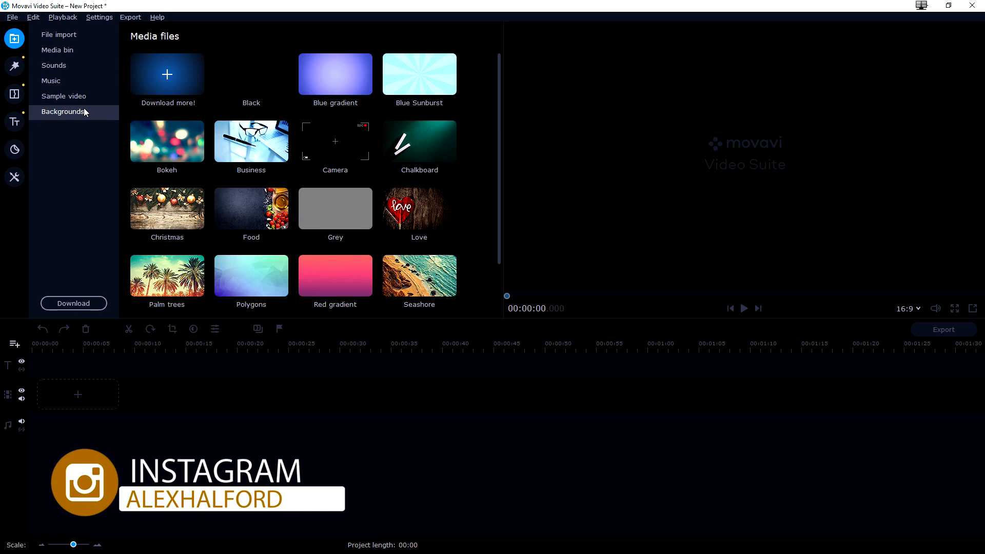
mouse_move(86, 92)
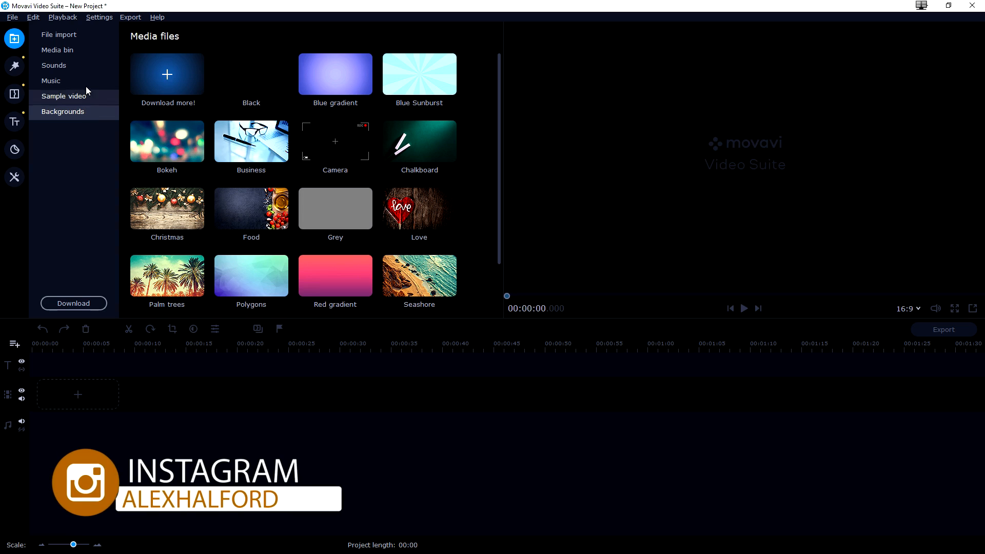
click(57, 49)
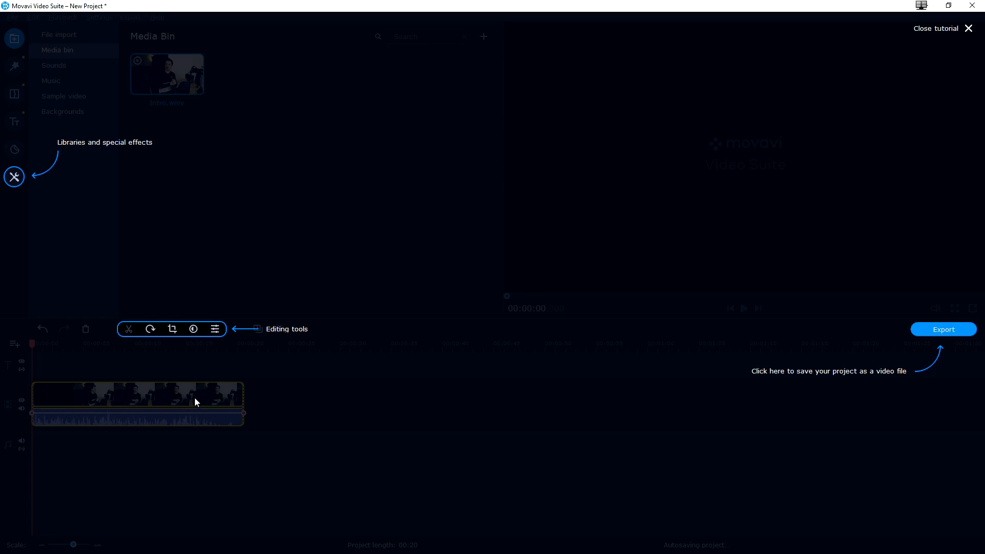
Step: Close the tutorial overlay and move the playhead to about the 10-second mark
click(969, 29)
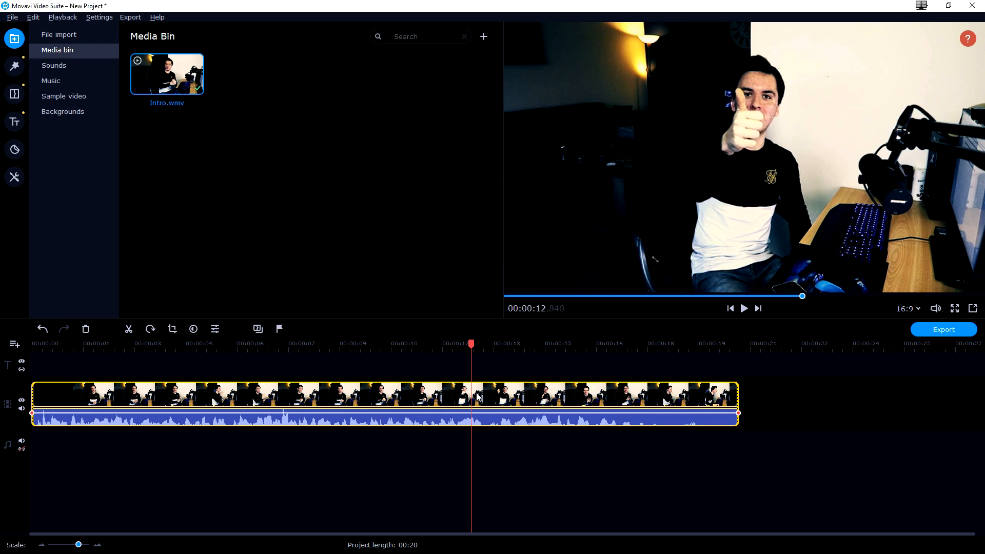
mouse_move(445, 387)
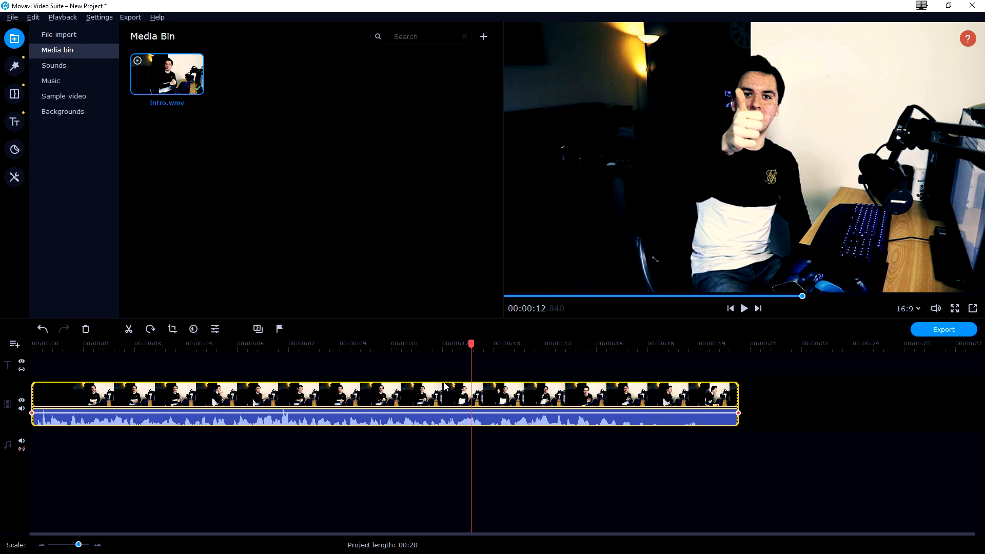
click(402, 343)
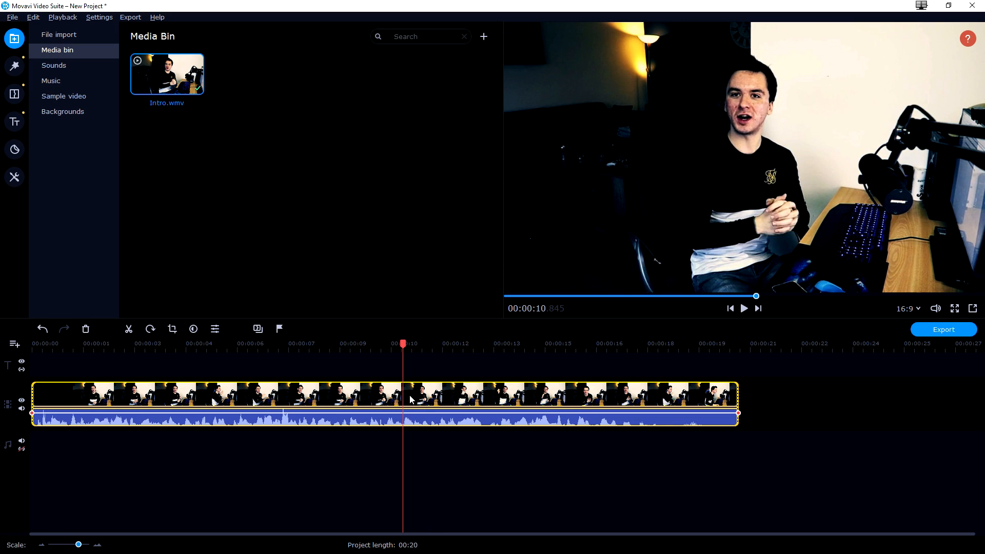
mouse_move(451, 399)
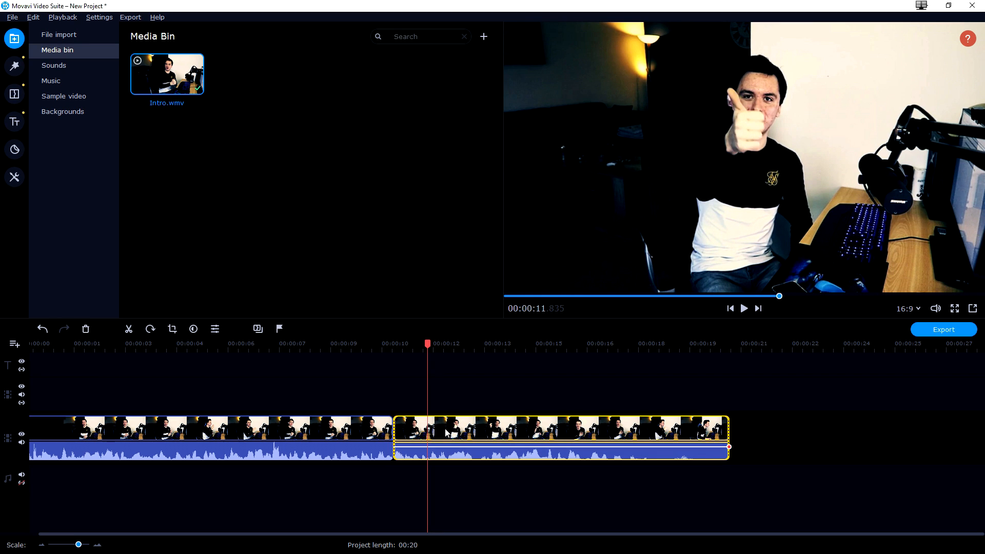
Step: Select the unwanted section near 10 seconds, then the first part of the split intro
click(473, 344)
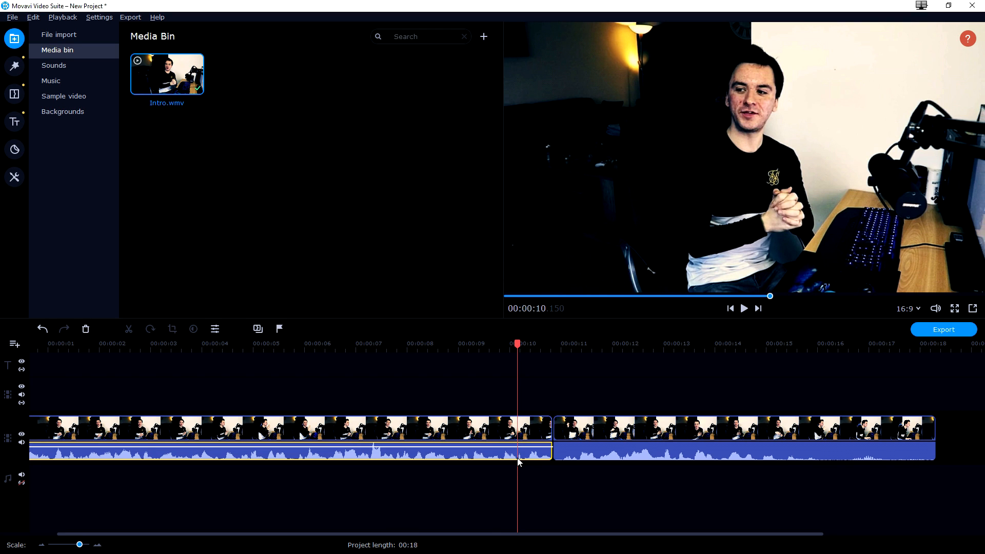
mouse_move(530, 438)
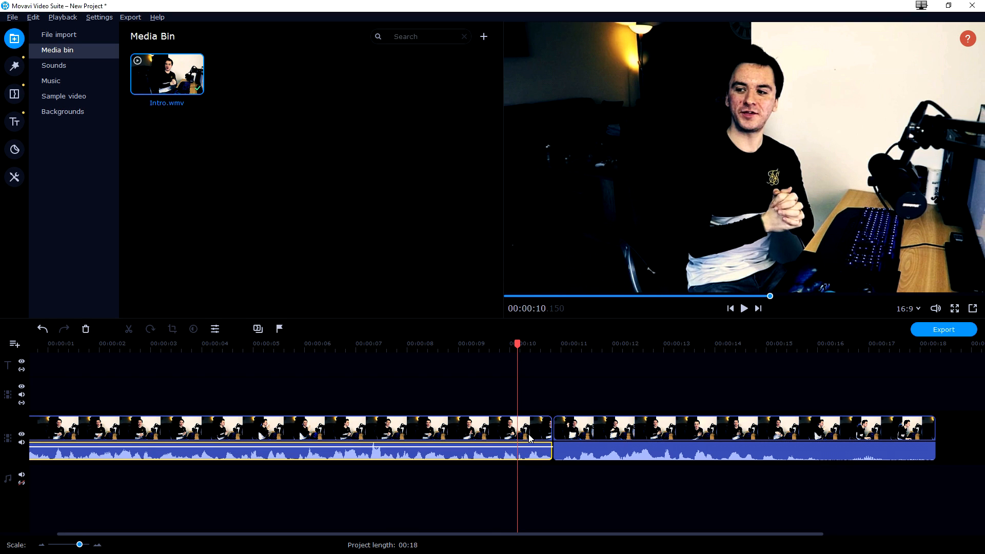
click(283, 430)
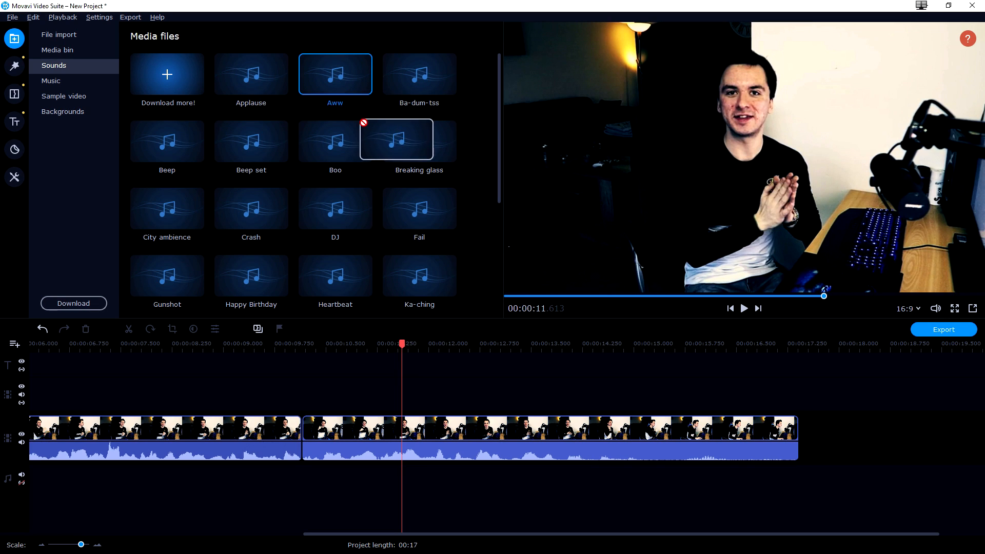
Step: Try the Aww sound near 12 seconds, then browse the music and transitions libraries
drag(335, 74, 487, 478)
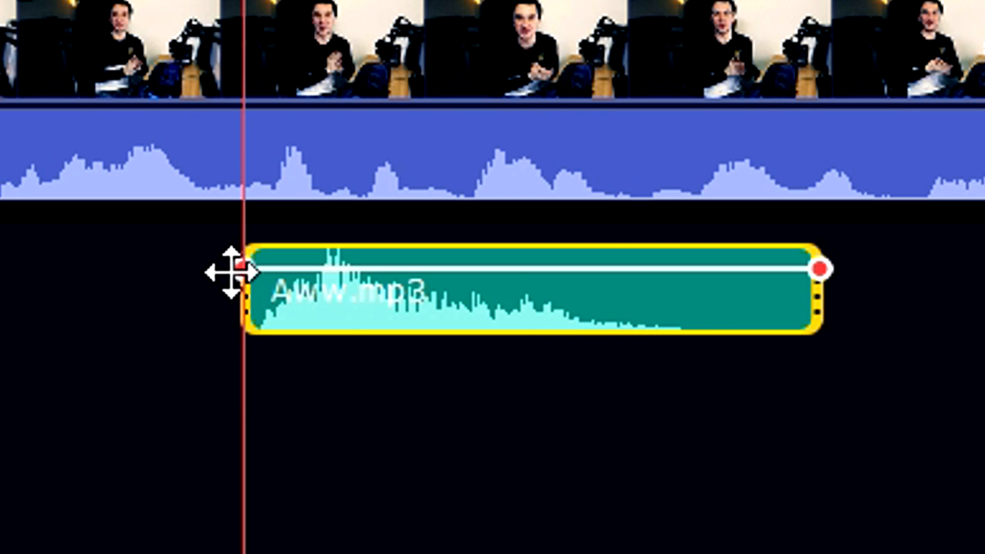
drag(241, 267, 242, 295)
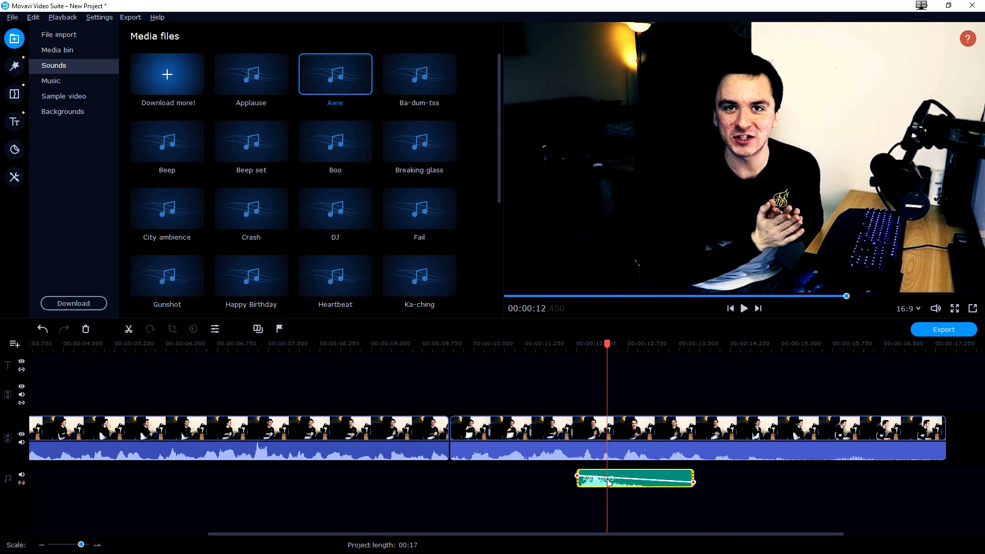
click(51, 80)
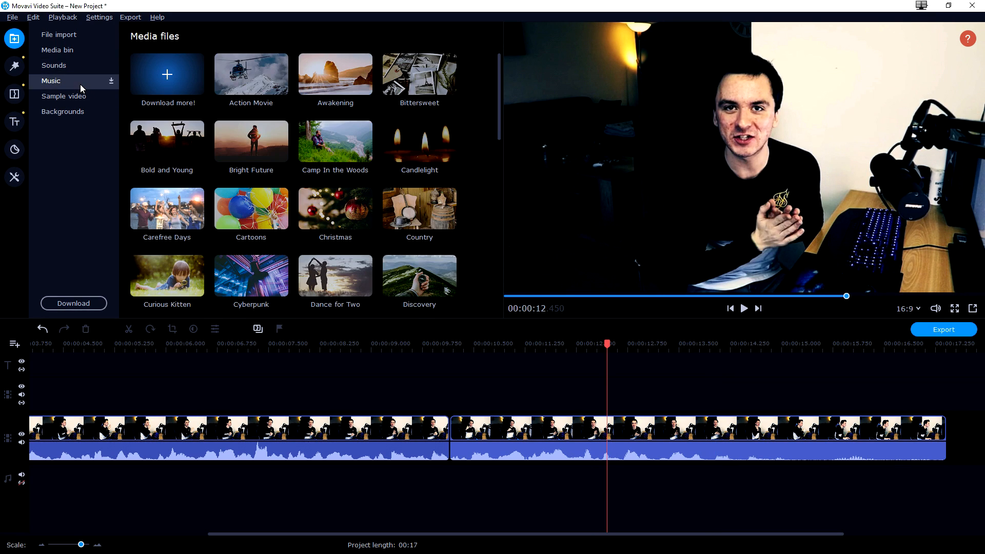
mouse_move(249, 74)
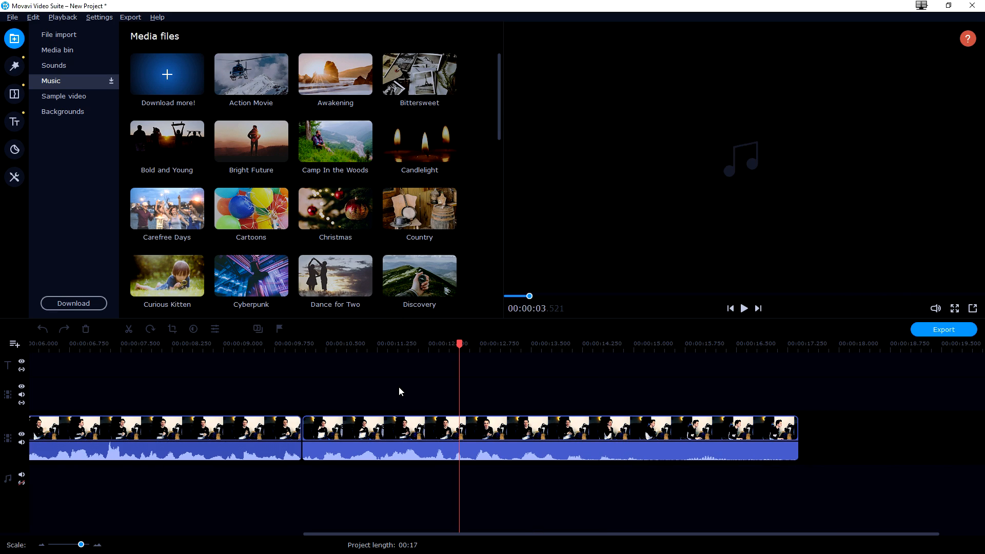
click(14, 94)
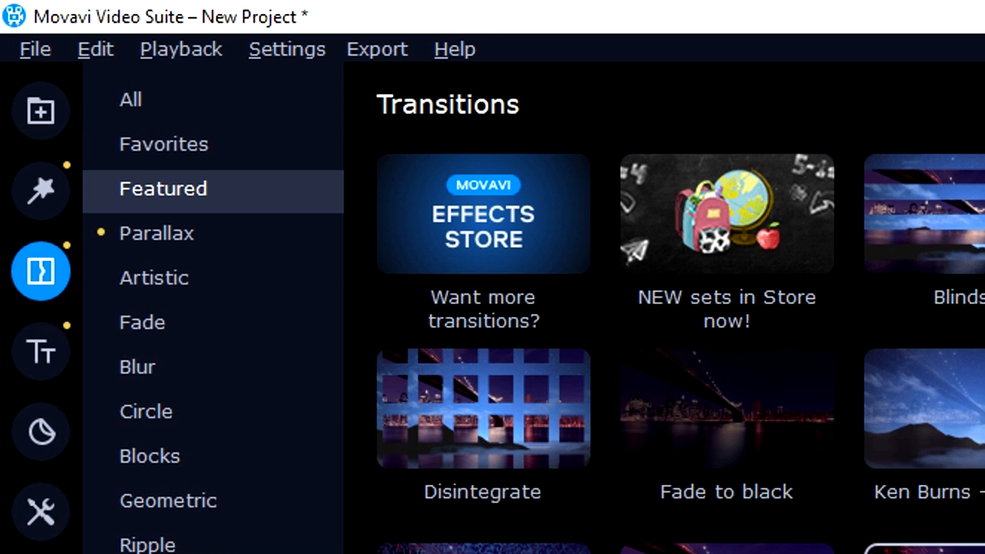
mouse_move(96, 267)
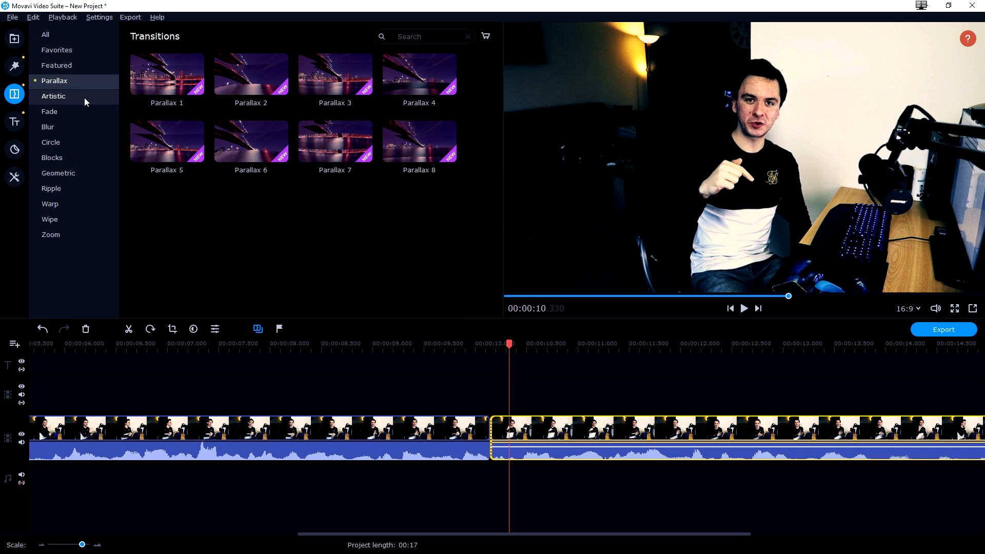
click(53, 96)
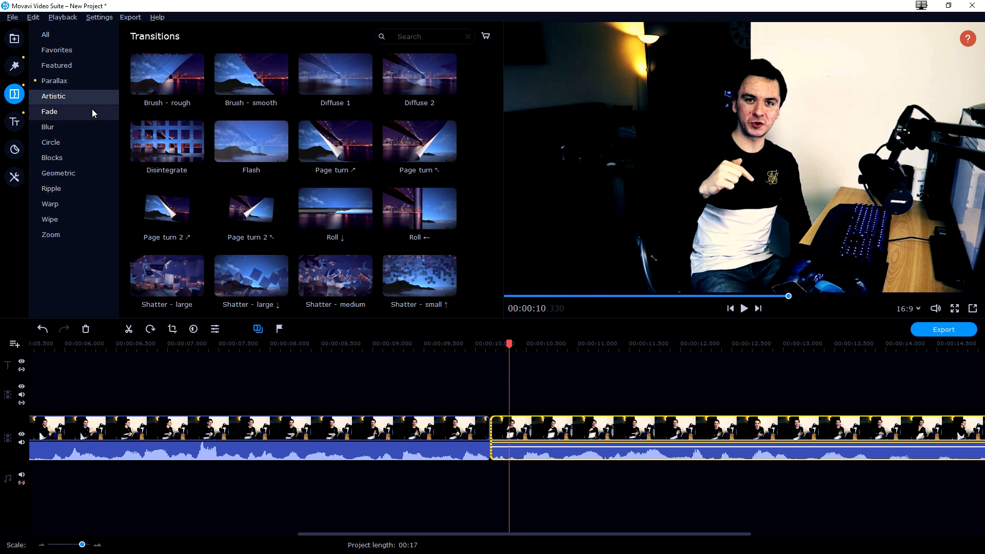
click(51, 142)
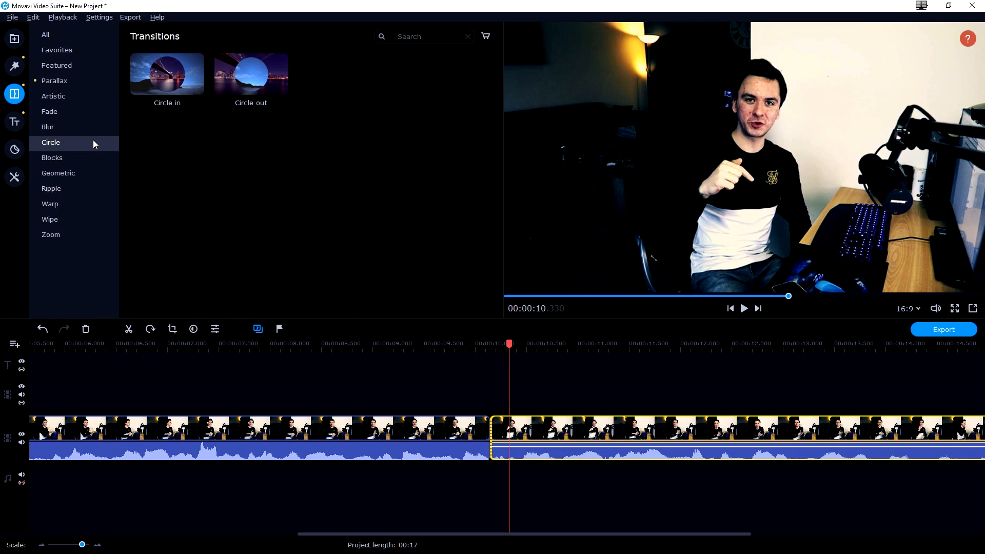
click(54, 81)
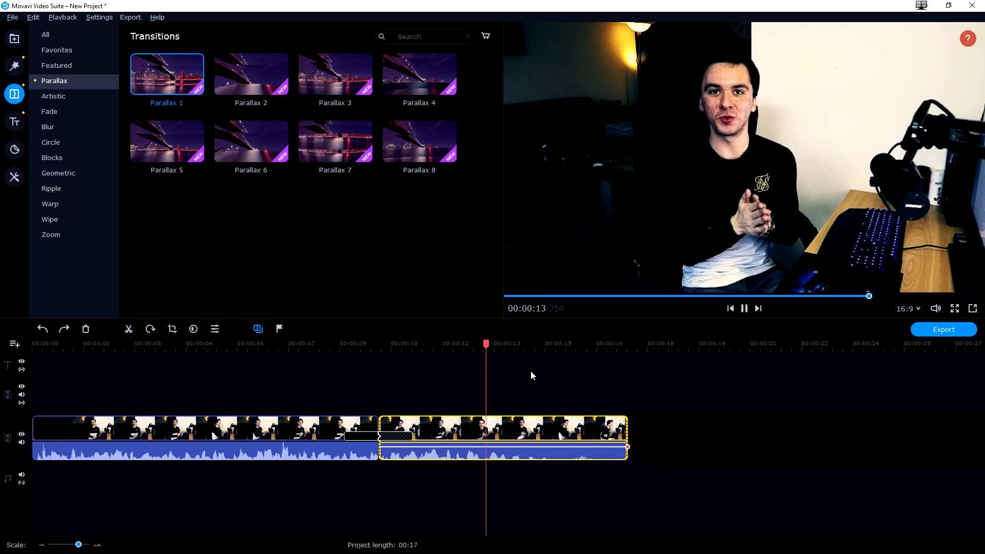
click(743, 308)
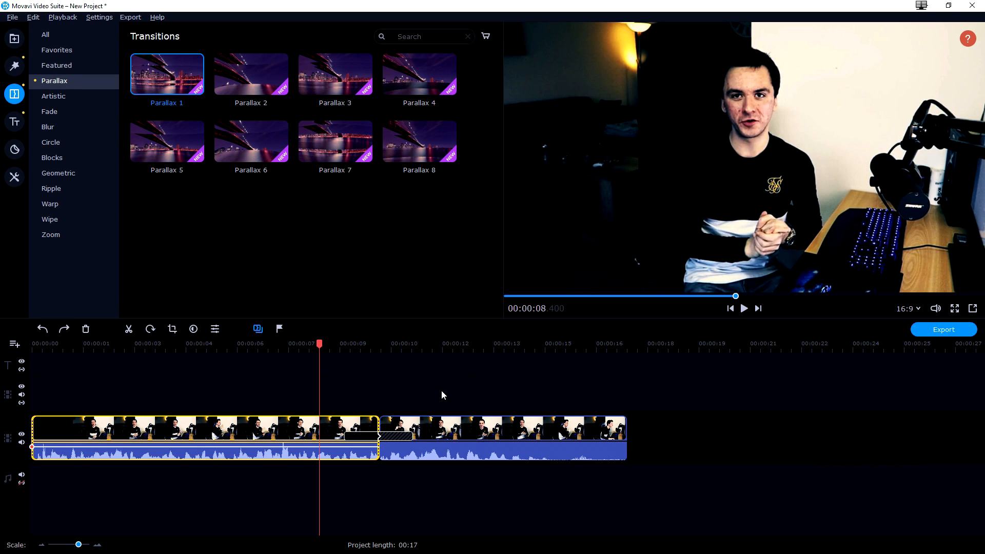
mouse_move(439, 380)
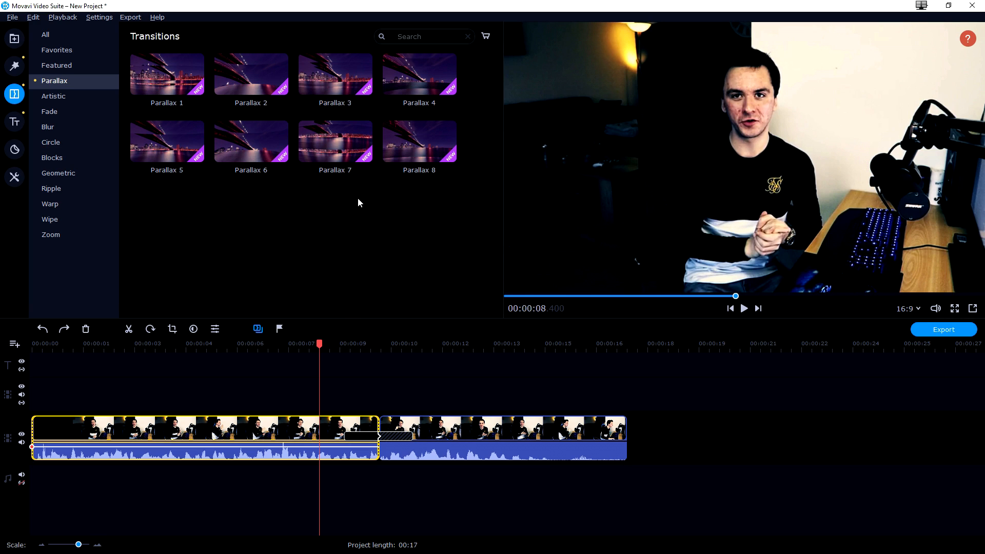
mouse_move(413, 351)
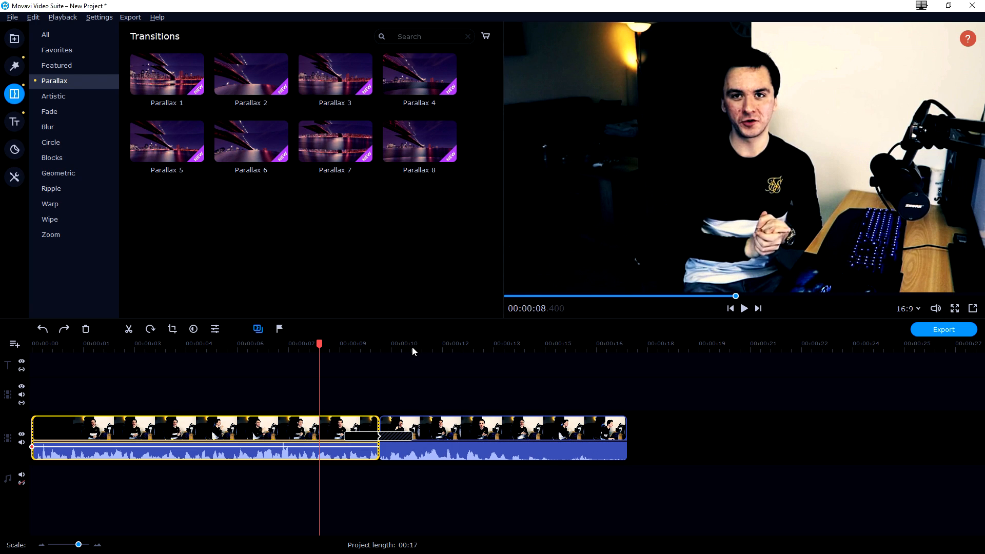
click(474, 404)
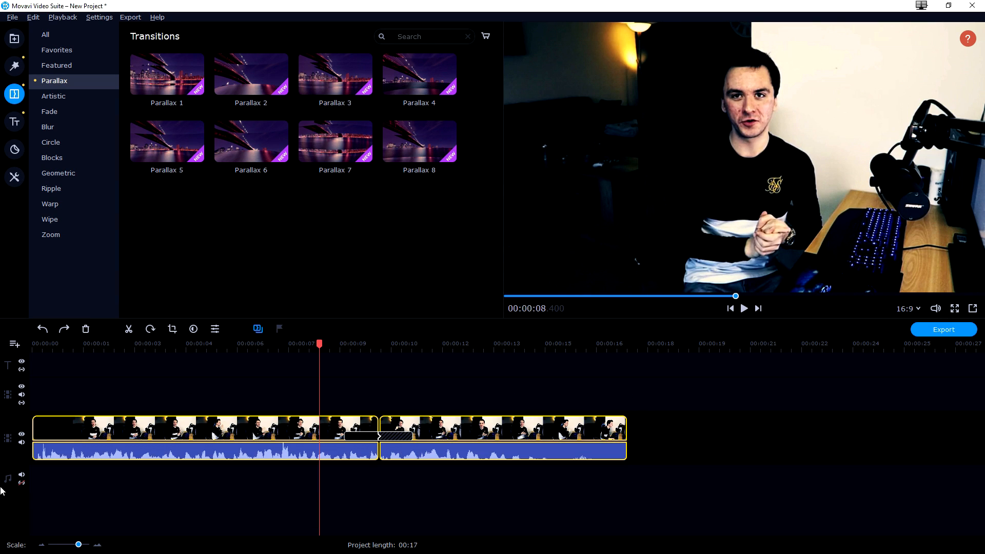
click(11, 17)
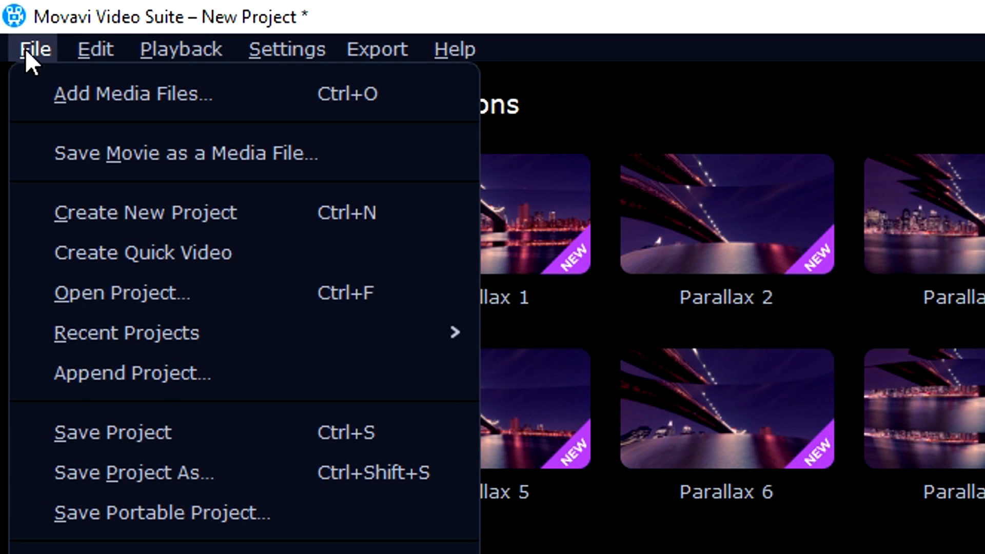
click(375, 50)
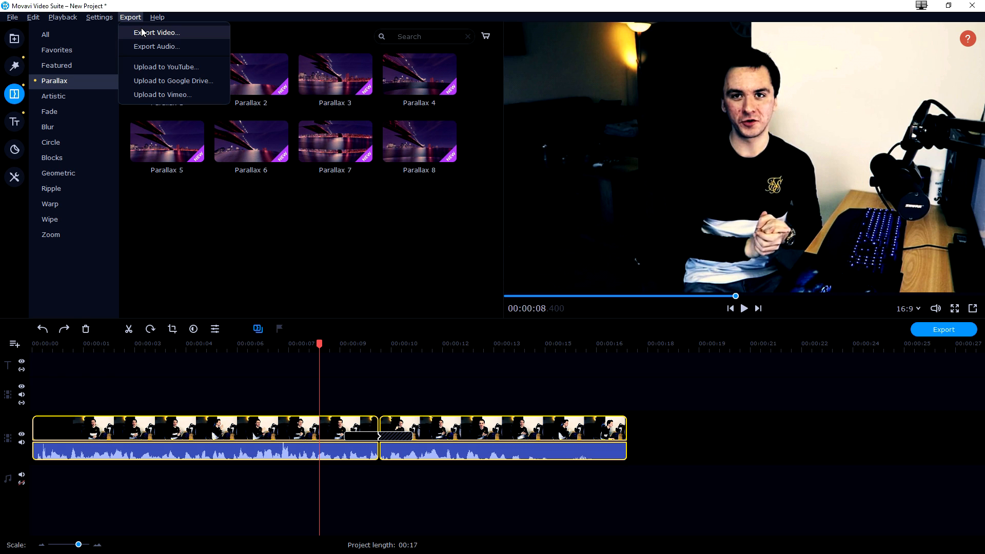
mouse_move(166, 67)
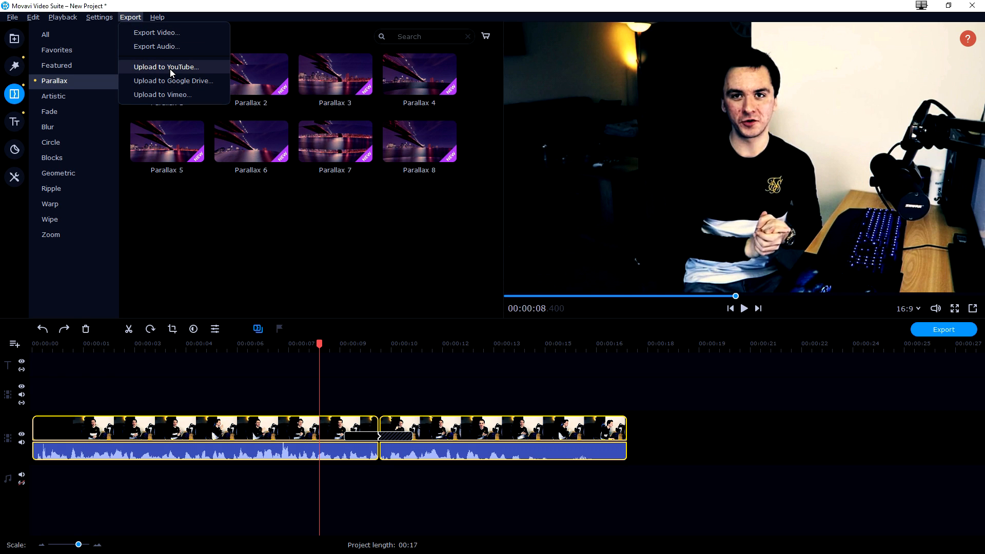
mouse_move(162, 94)
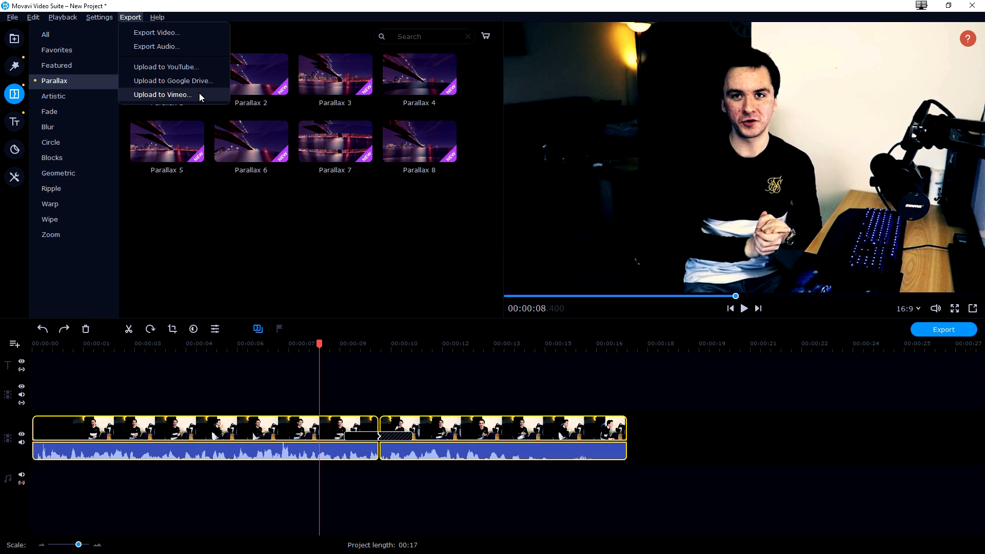
mouse_move(181, 36)
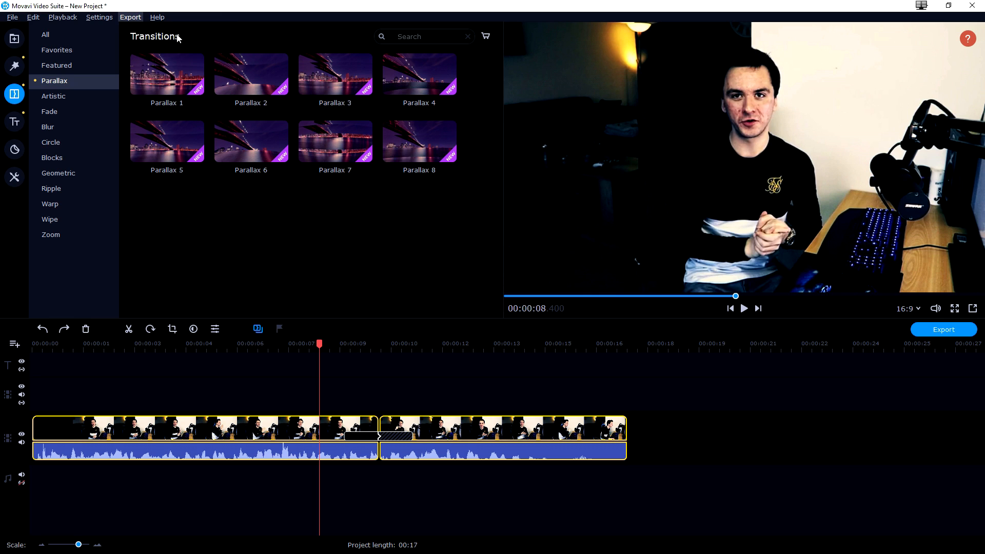
click(943, 329)
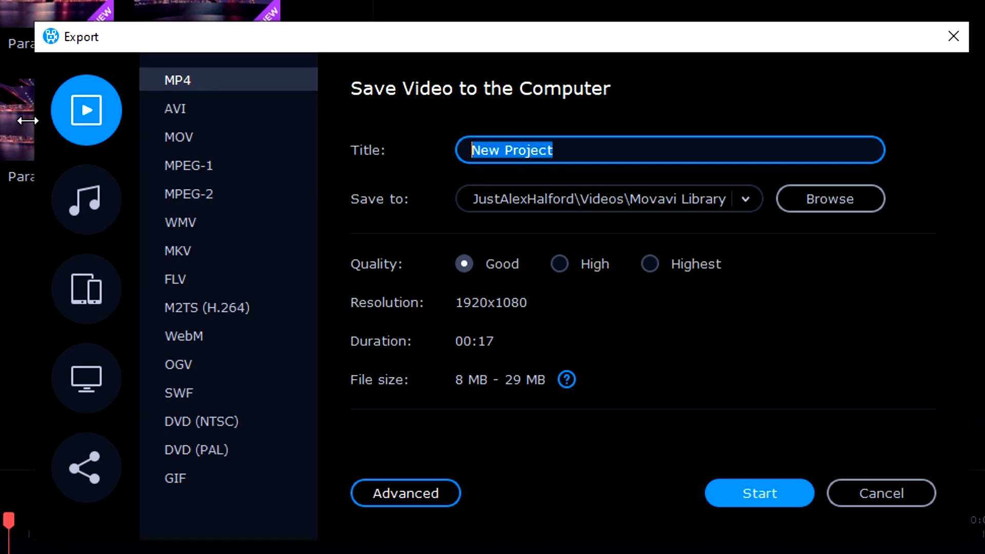
Step: Export the intro as MP4 named 'Exported Video' with Highest quality selected
text(Exported Video)
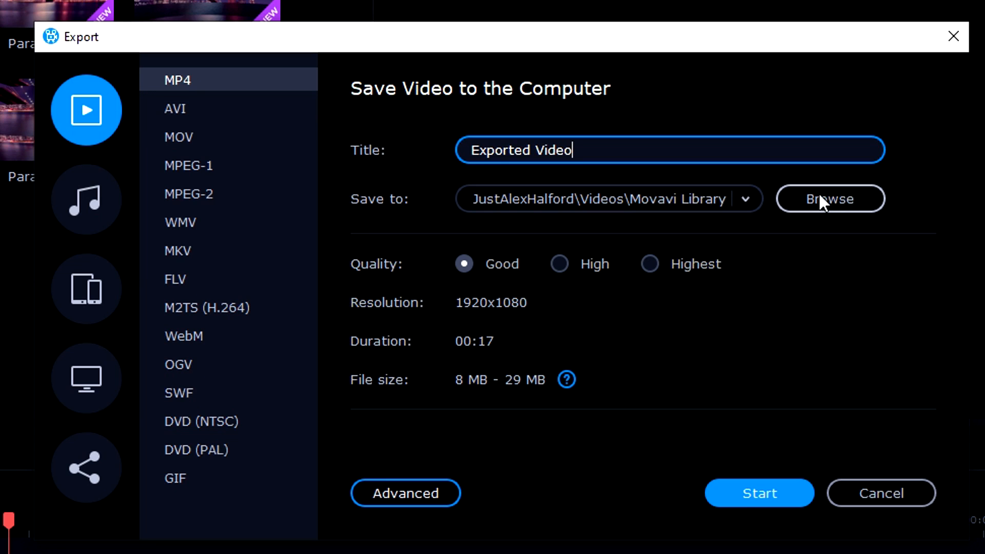
mouse_move(829, 198)
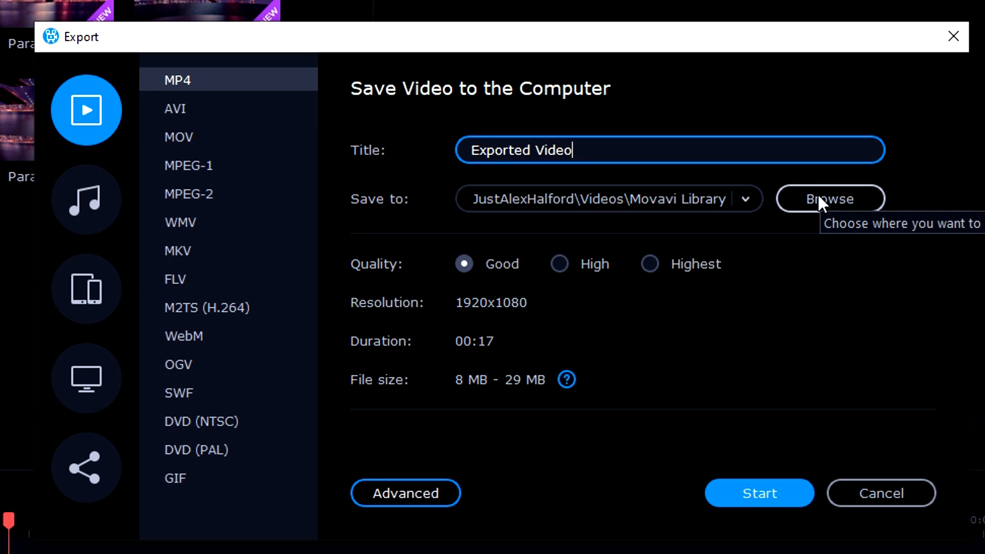
mouse_move(385, 275)
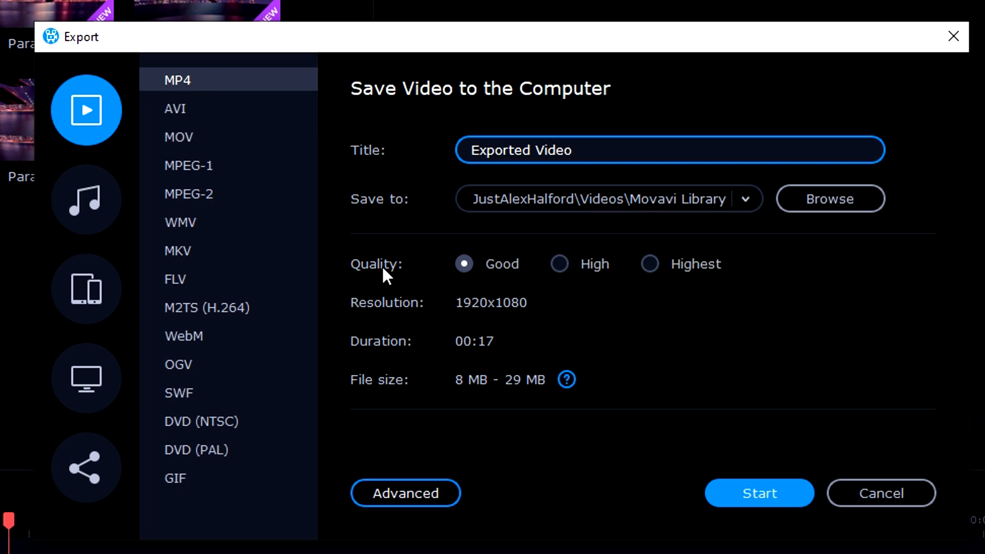
click(650, 263)
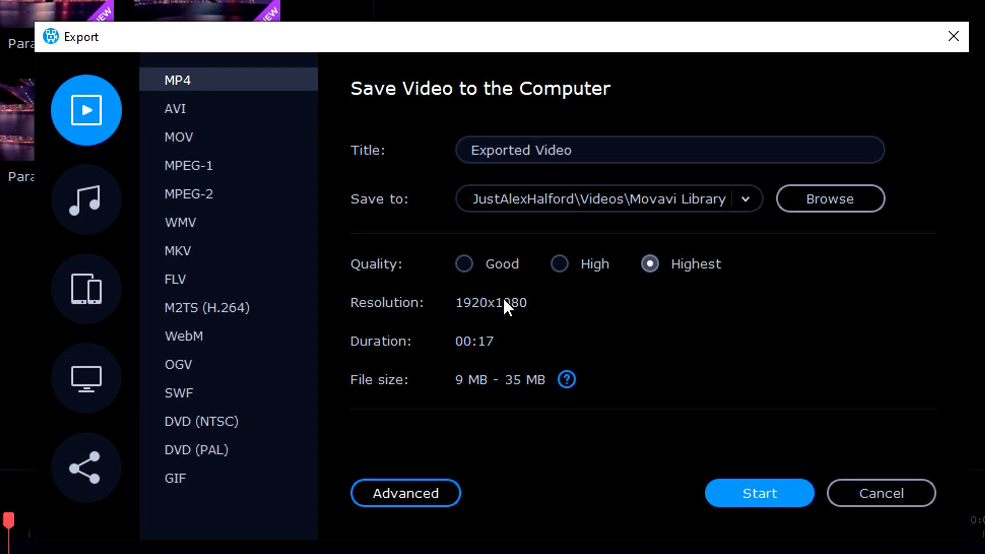
mouse_move(478, 347)
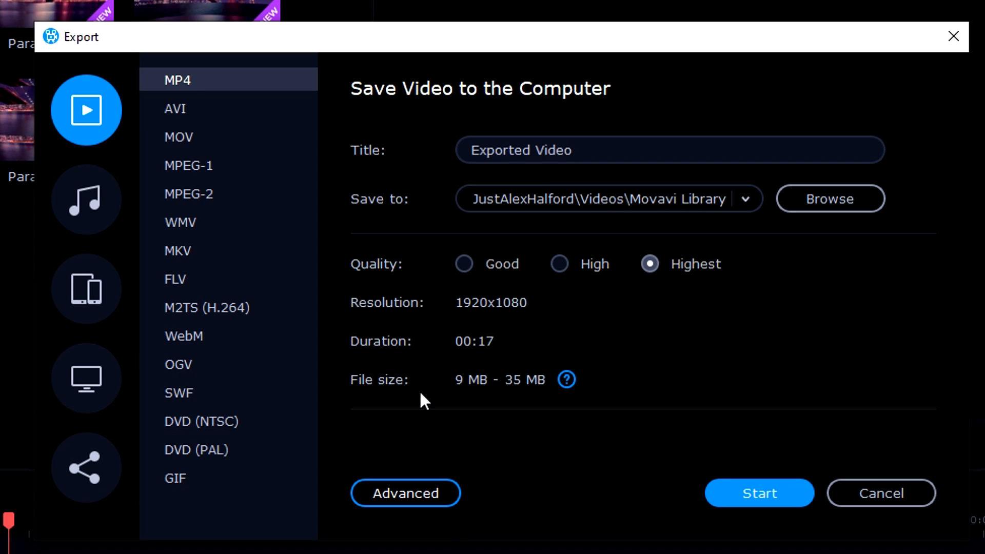
mouse_move(523, 398)
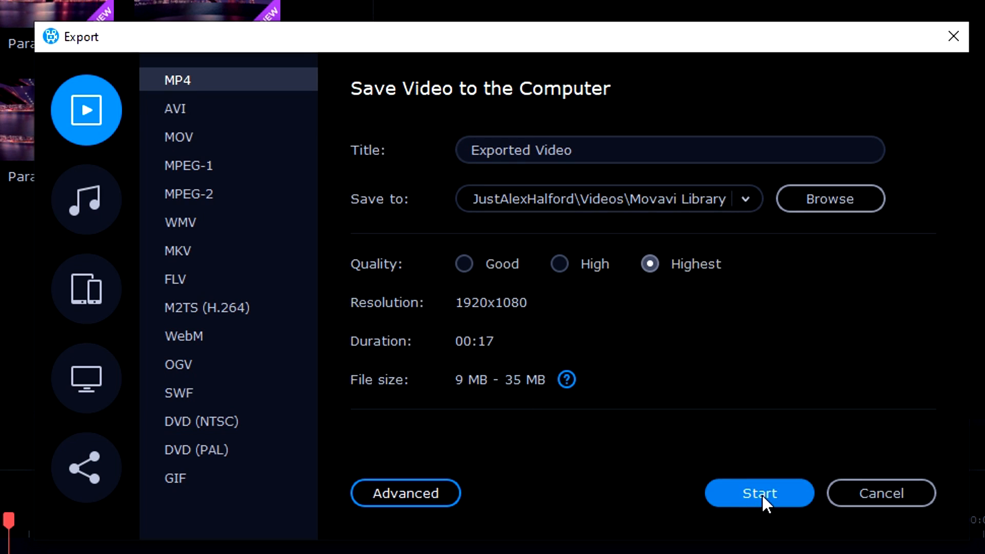
click(758, 492)
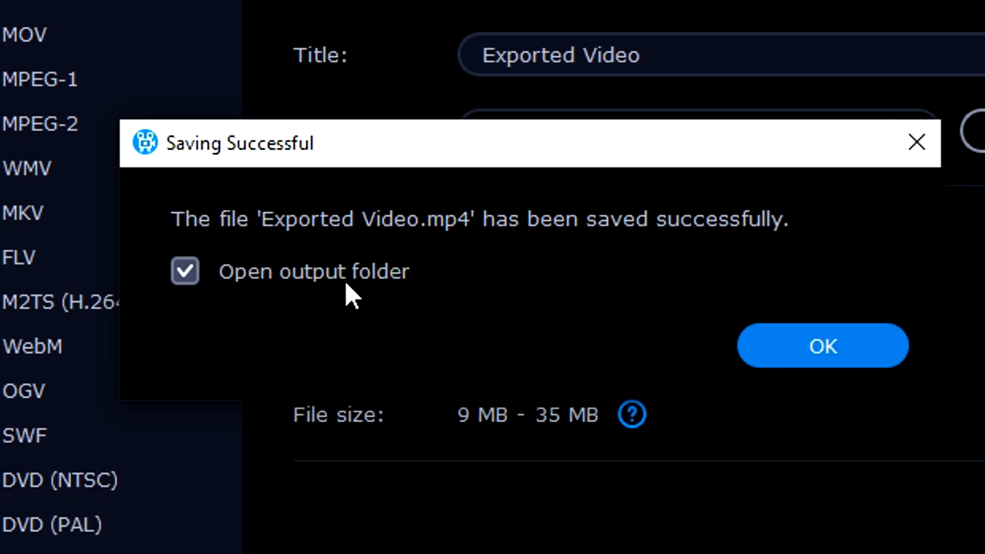
Step: Dismiss the Saving Successful confirmation for Exported Video.mp4
click(821, 345)
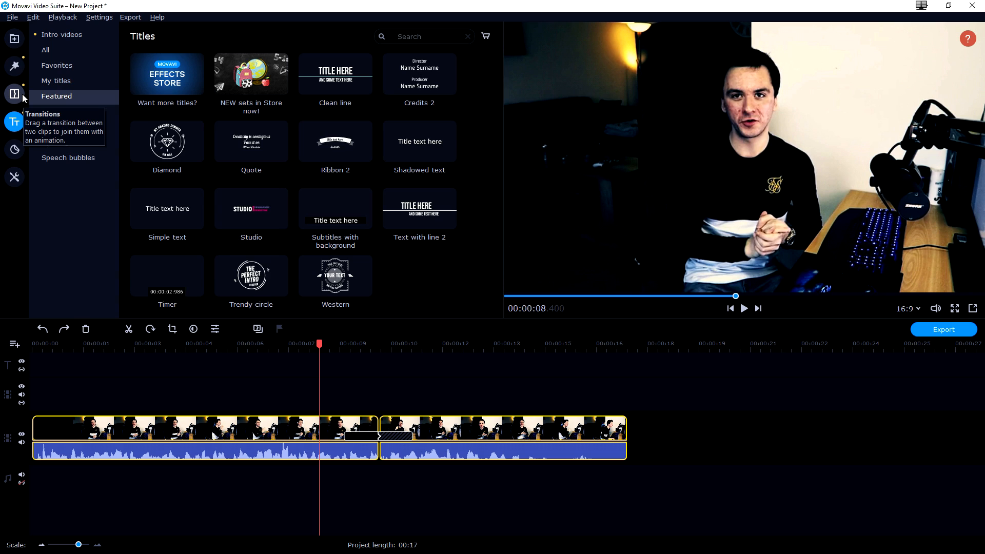
Step: Place the Clean line title after the last intro clip and open its text for editing
click(14, 94)
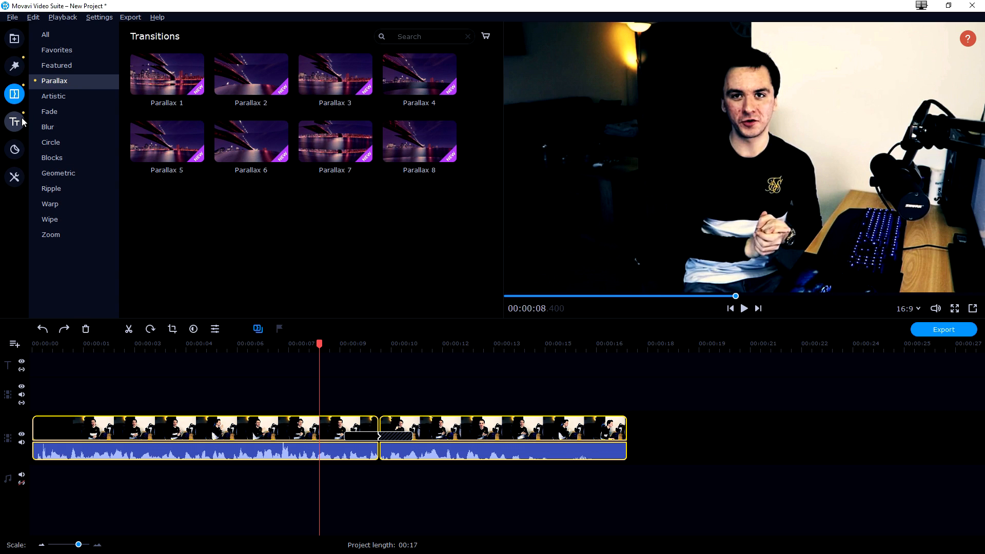
click(14, 121)
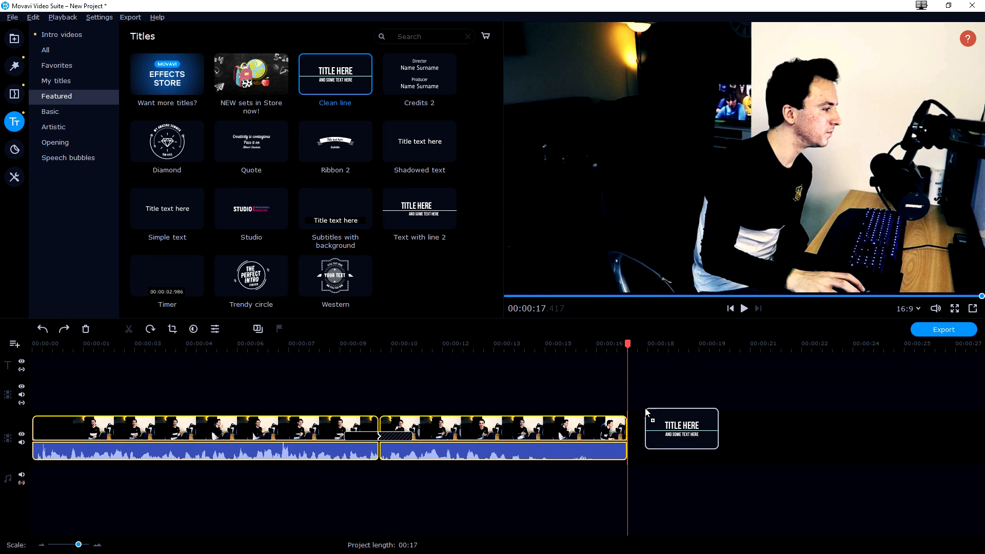
drag(680, 428, 647, 447)
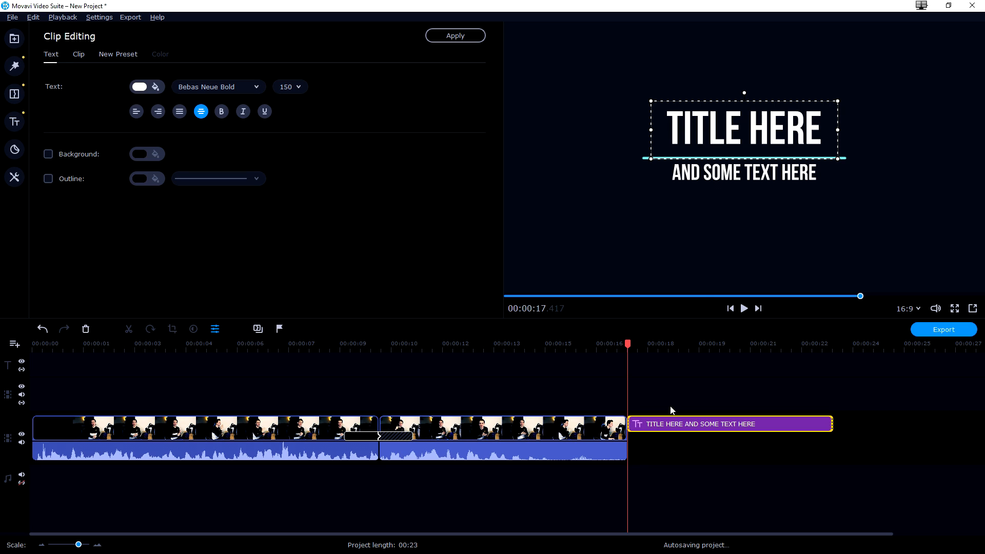
click(503, 430)
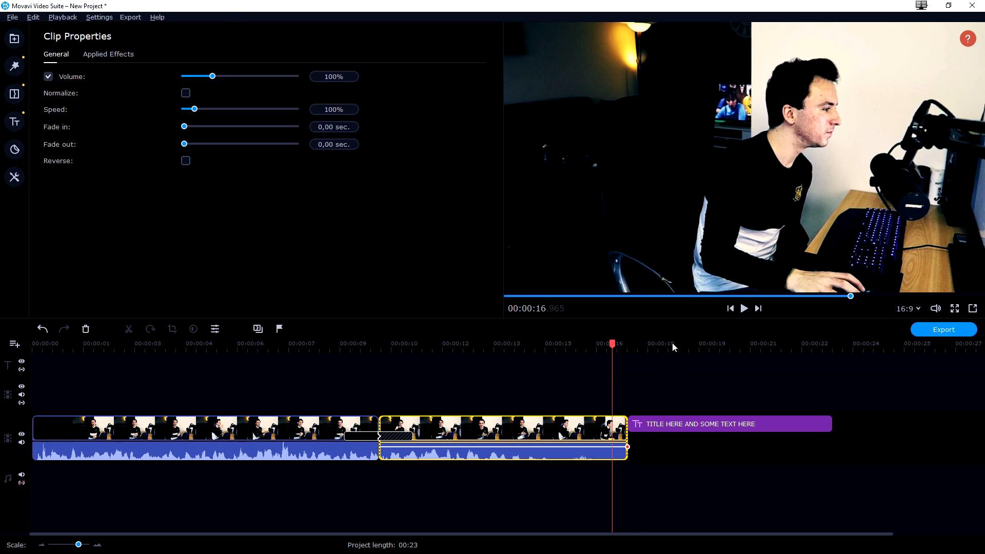
mouse_move(697, 187)
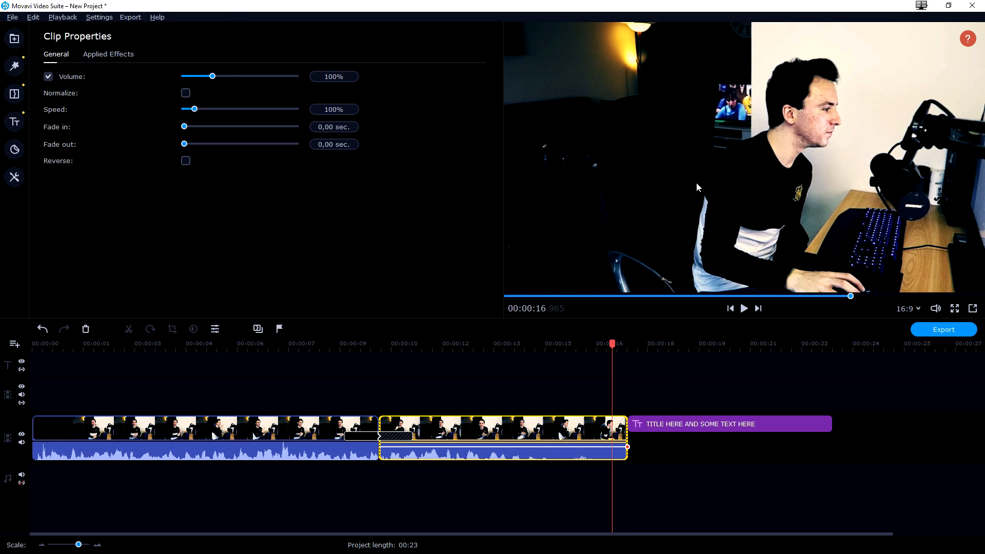
double_click(728, 423)
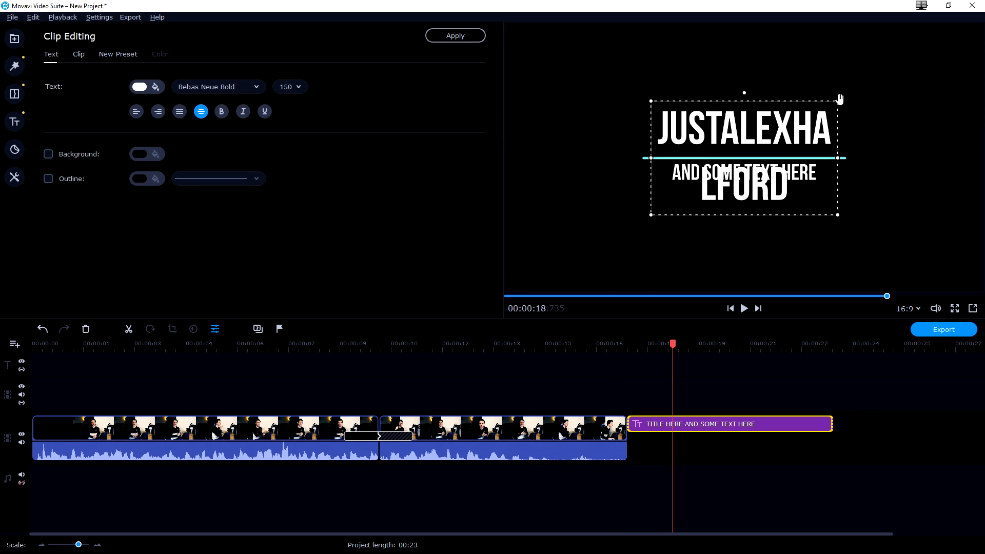
text(JustAlexHalford)
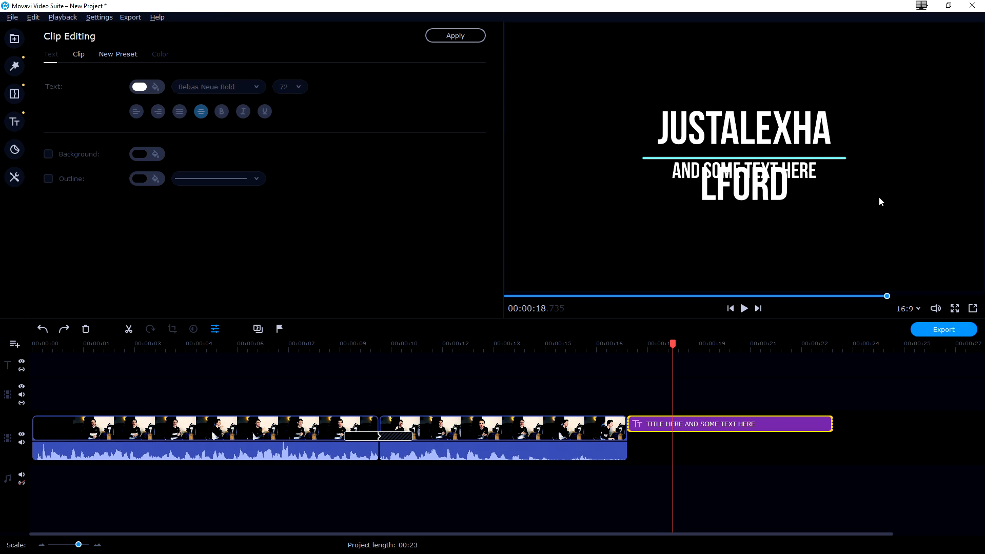
mouse_move(266, 23)
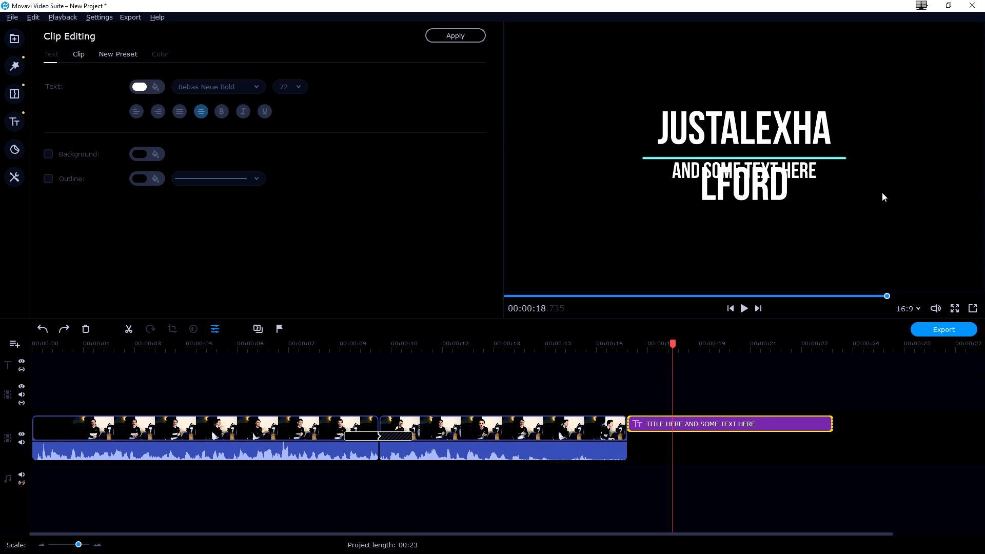
mouse_move(603, 59)
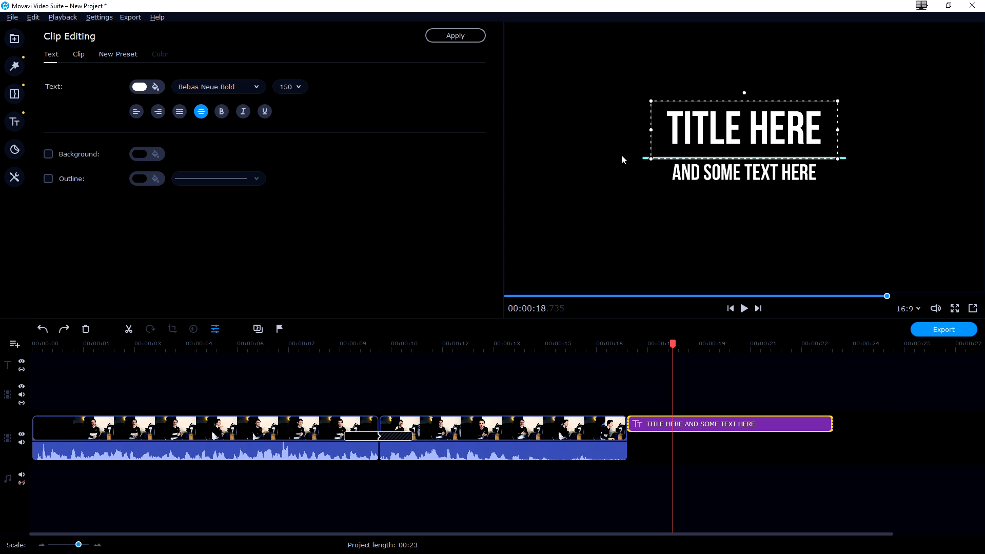
mouse_move(619, 149)
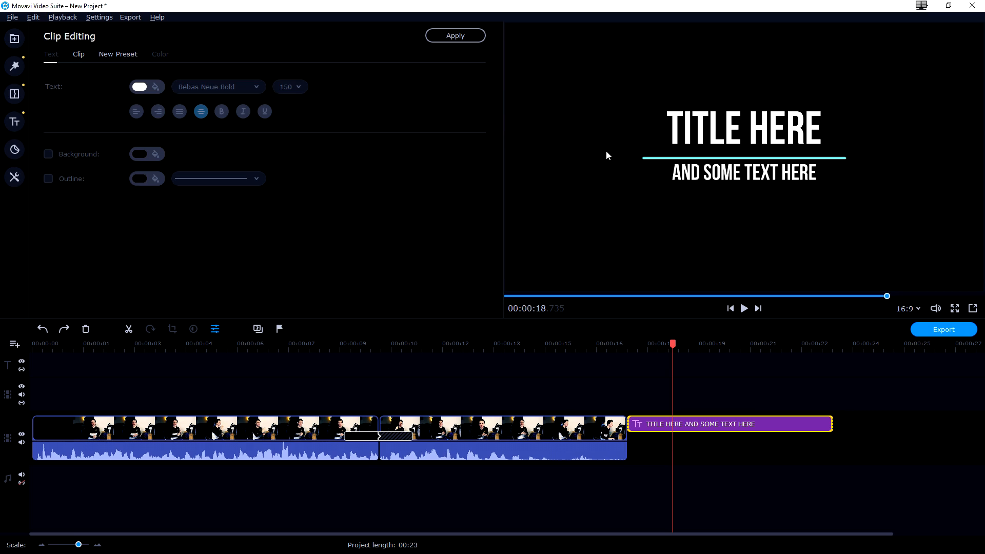
mouse_move(598, 182)
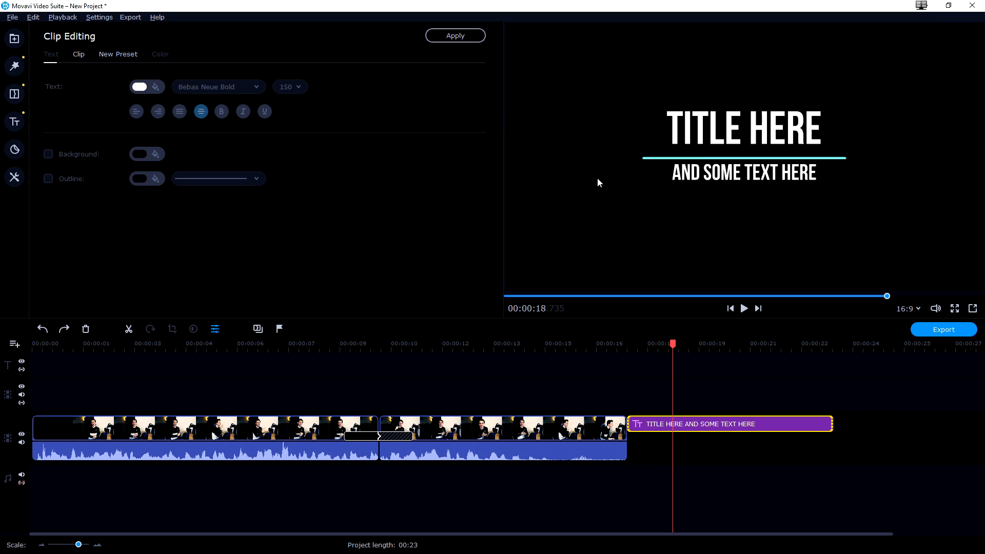